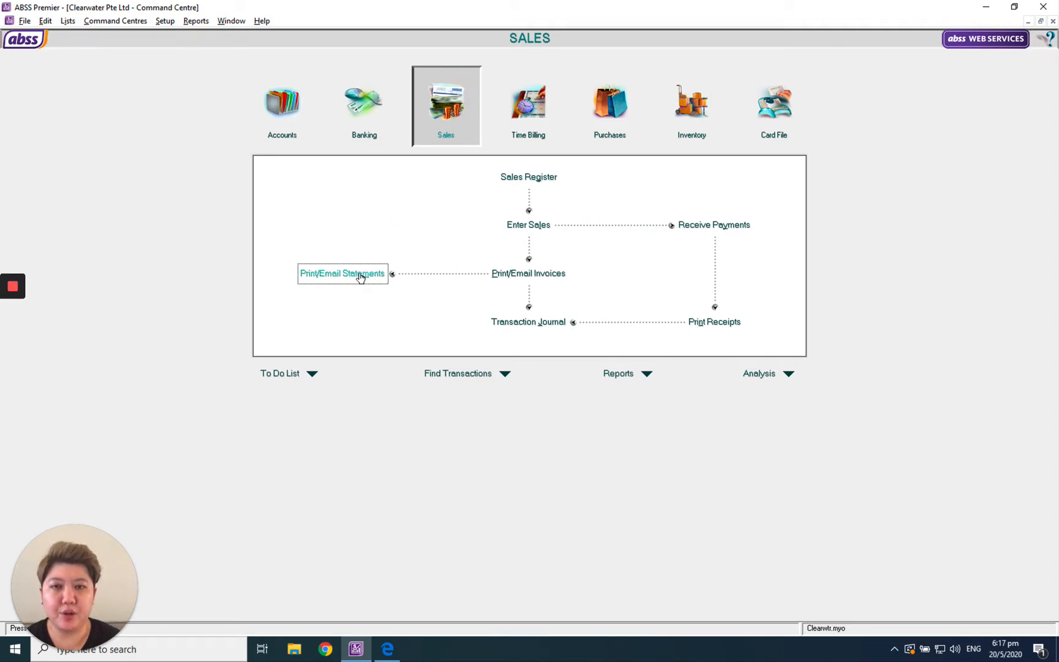
Open Print/Email Statements and bring up the Advanced Filters for invoice statements
left_click(342, 272)
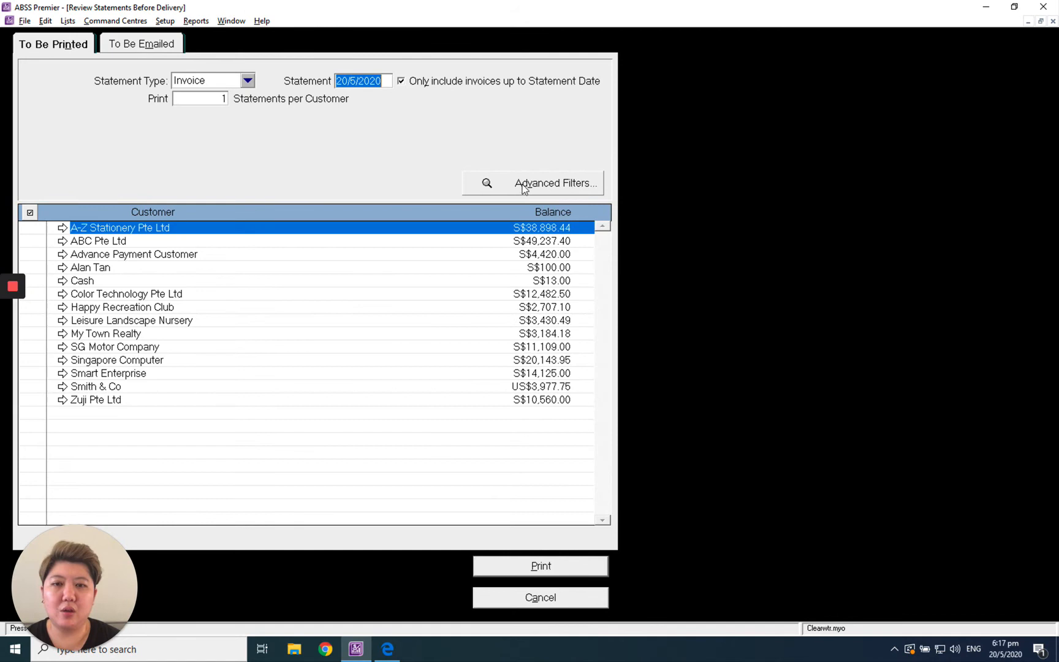
left_click(555, 183)
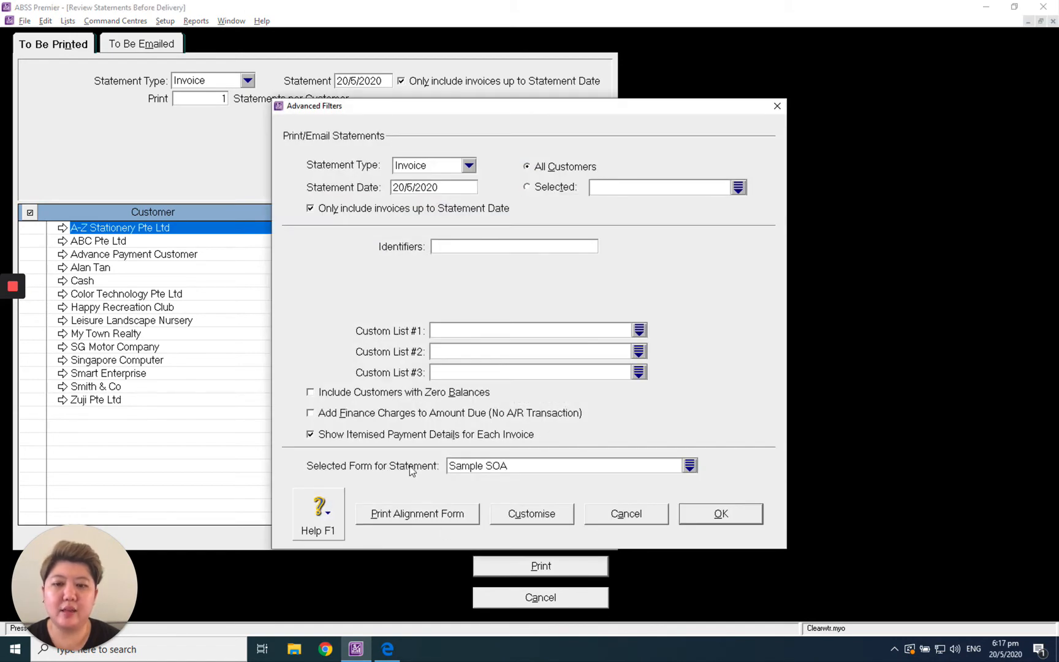
Customise the Sample SOA statement form layout
left_click(514, 245)
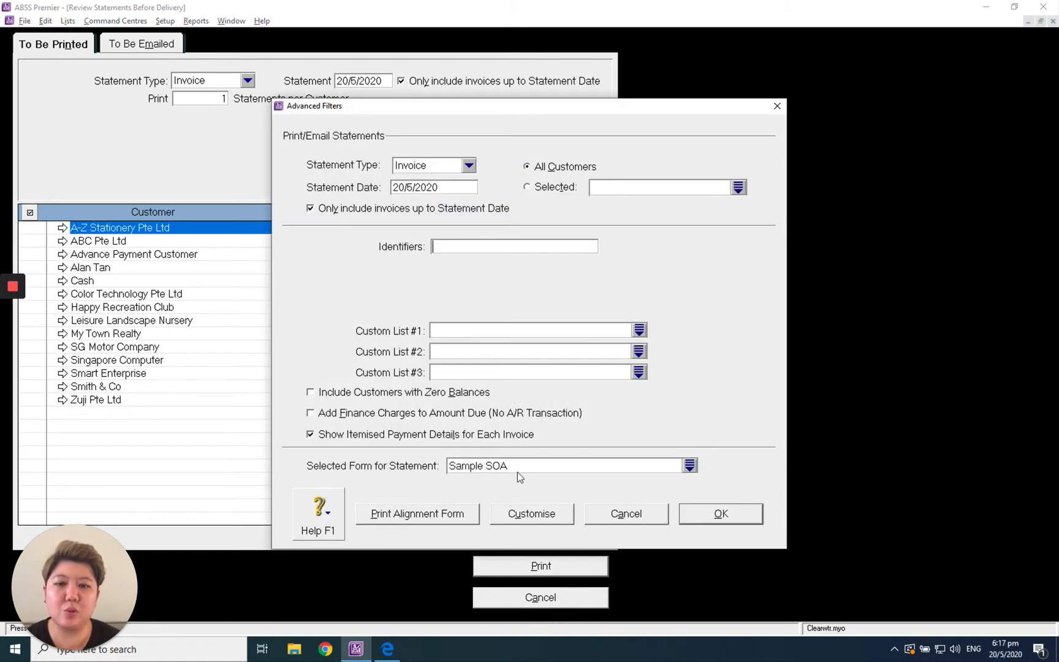
mouse_move(547, 485)
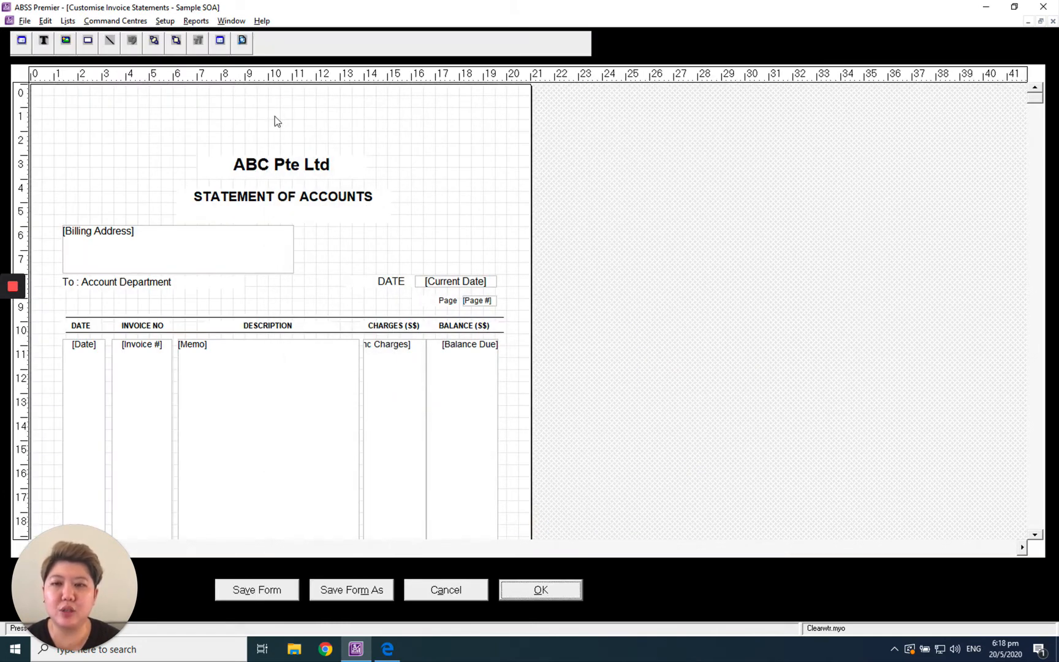
left_click(280, 164)
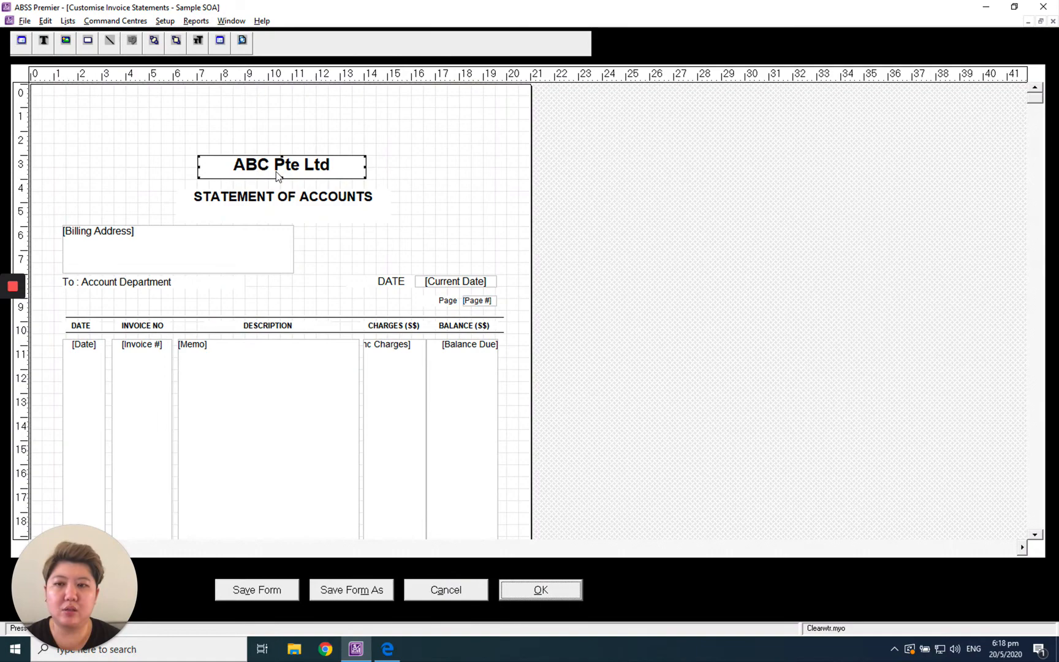
mouse_move(289, 227)
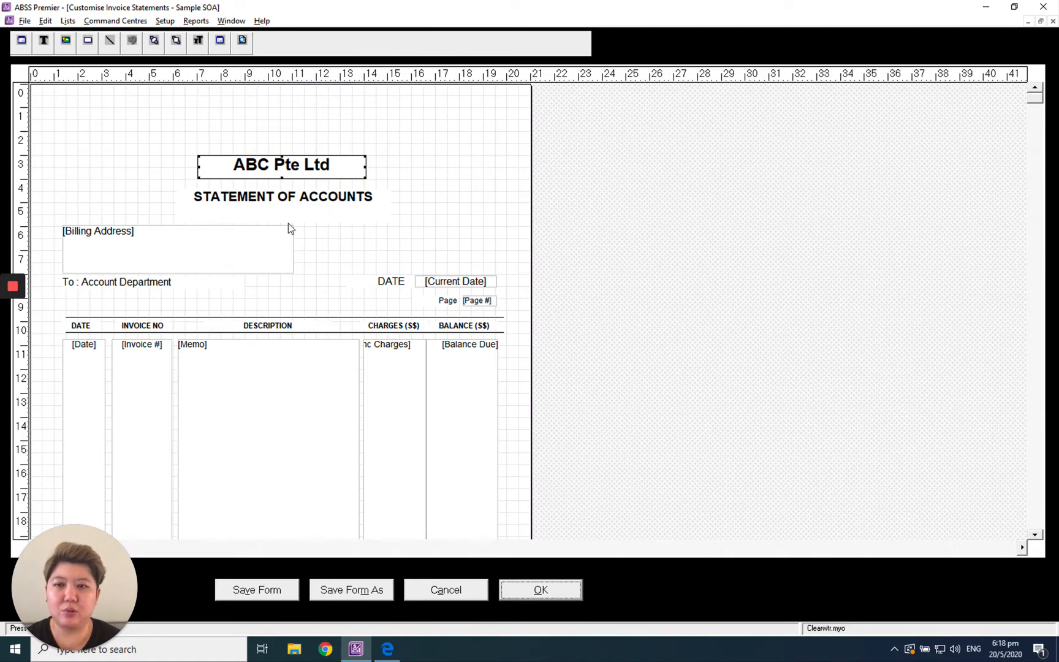
mouse_move(382, 298)
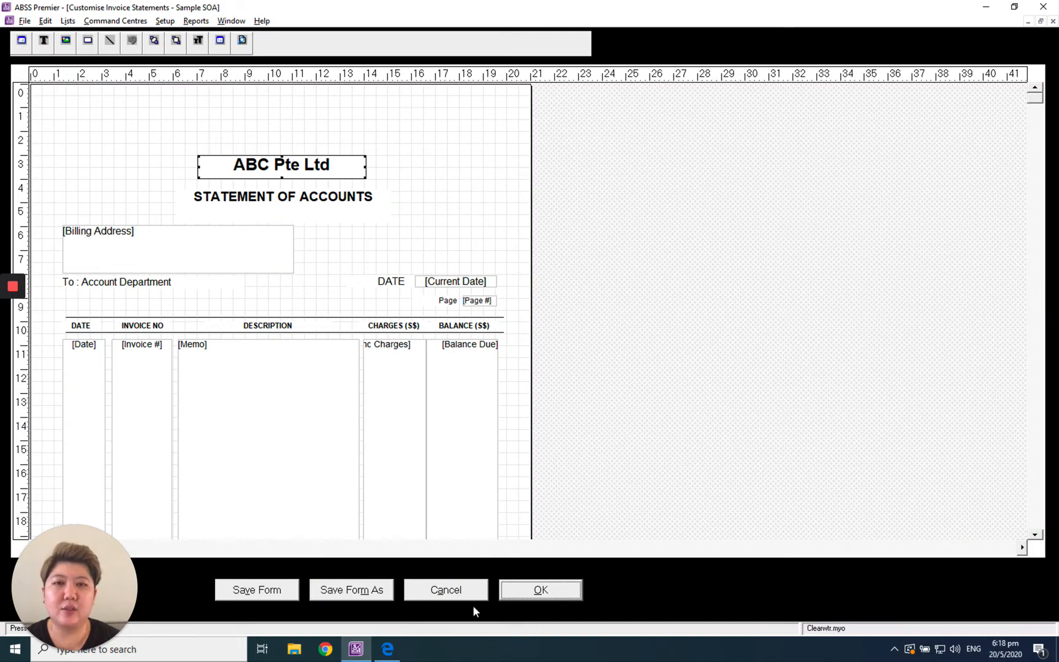
Print the statement anyway to Microsoft Print to PDF and name the file
left_click(541, 589)
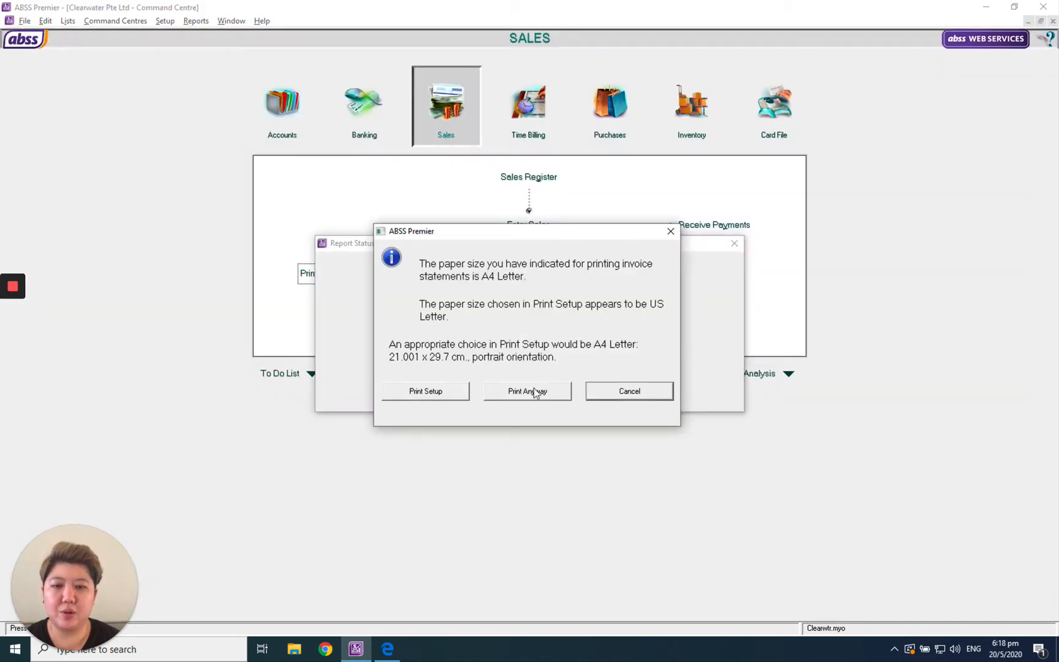
left_click(527, 390)
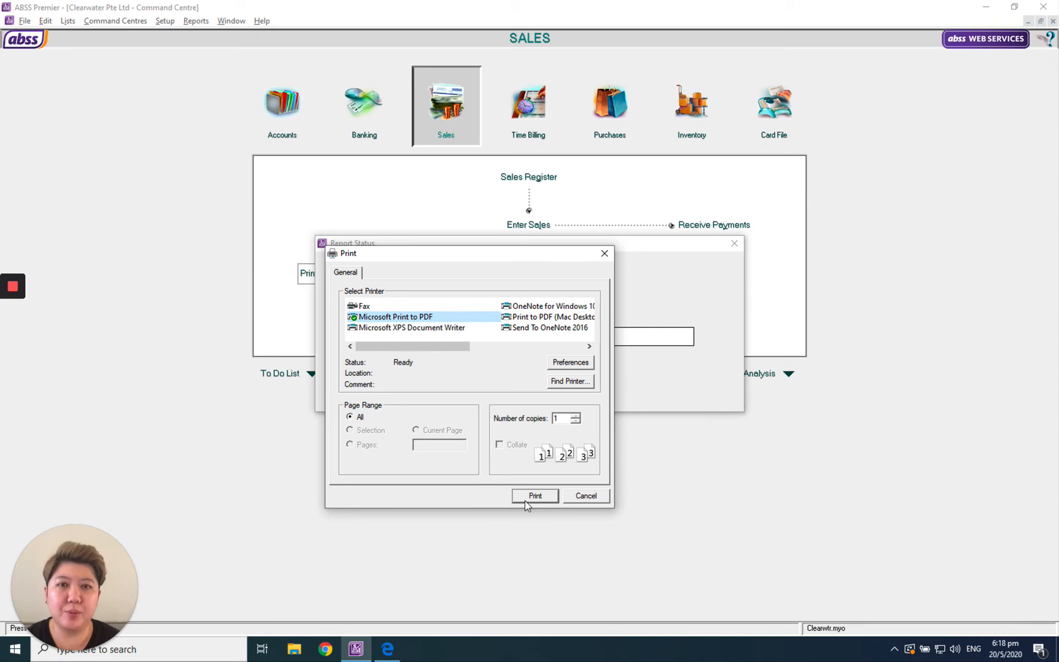
mouse_move(527, 481)
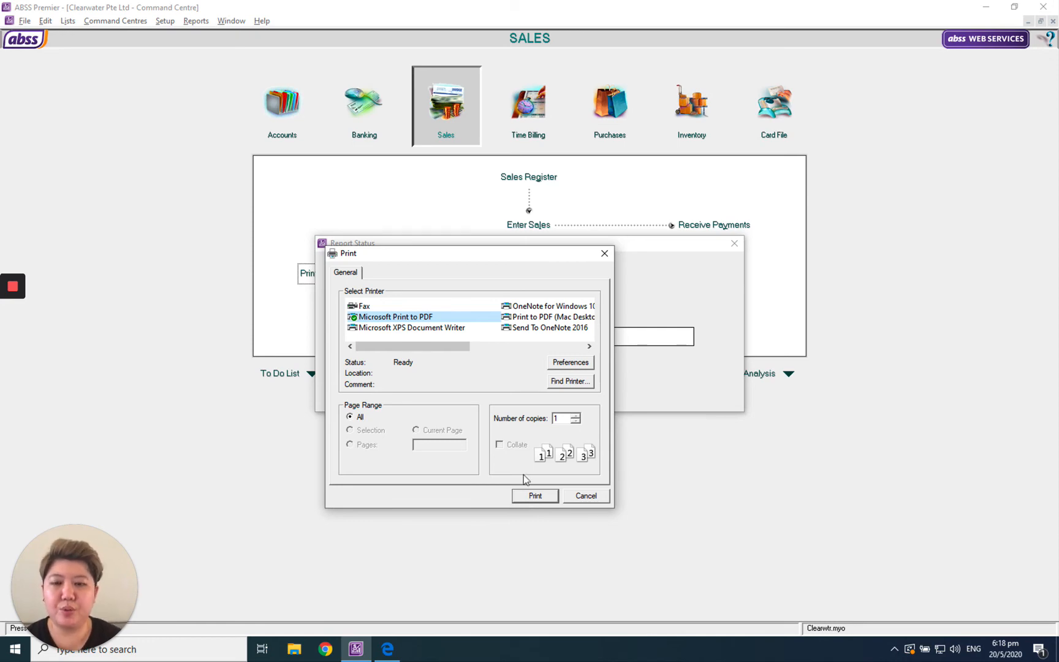
left_click(534, 495)
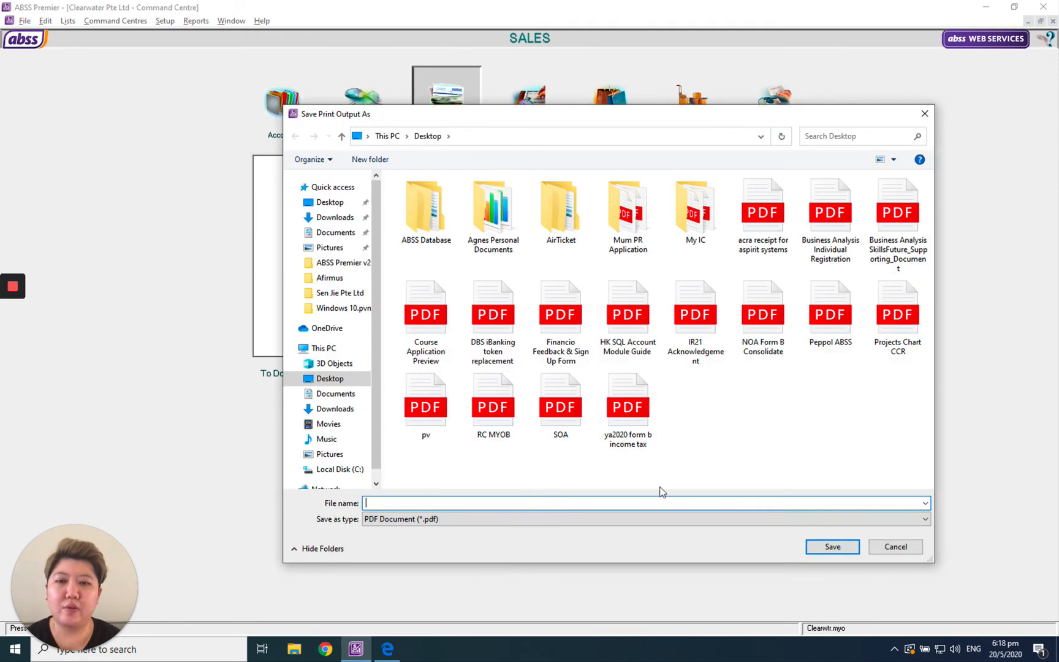
left_click(894, 547)
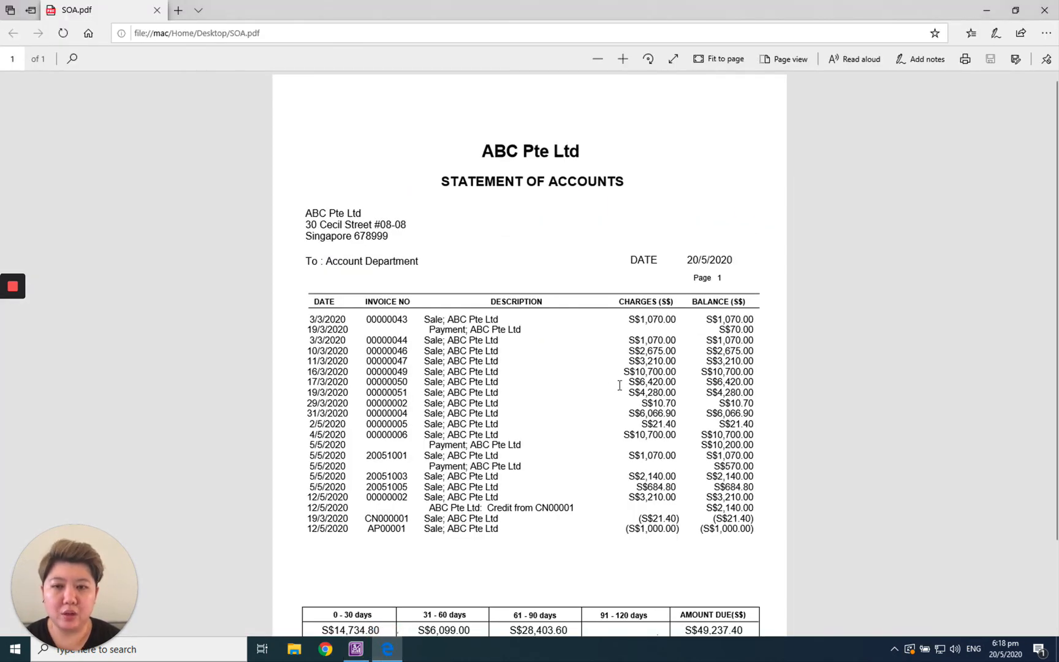
Scroll SOA.pdf down to the ageing totals and cheque payment instructions
scroll("down", 3)
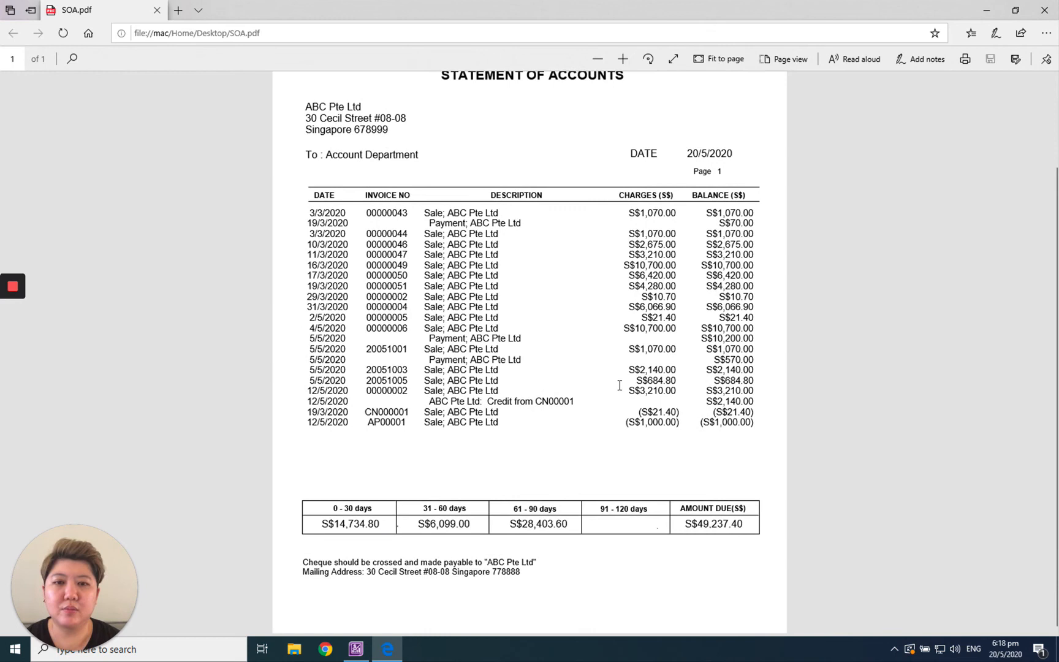